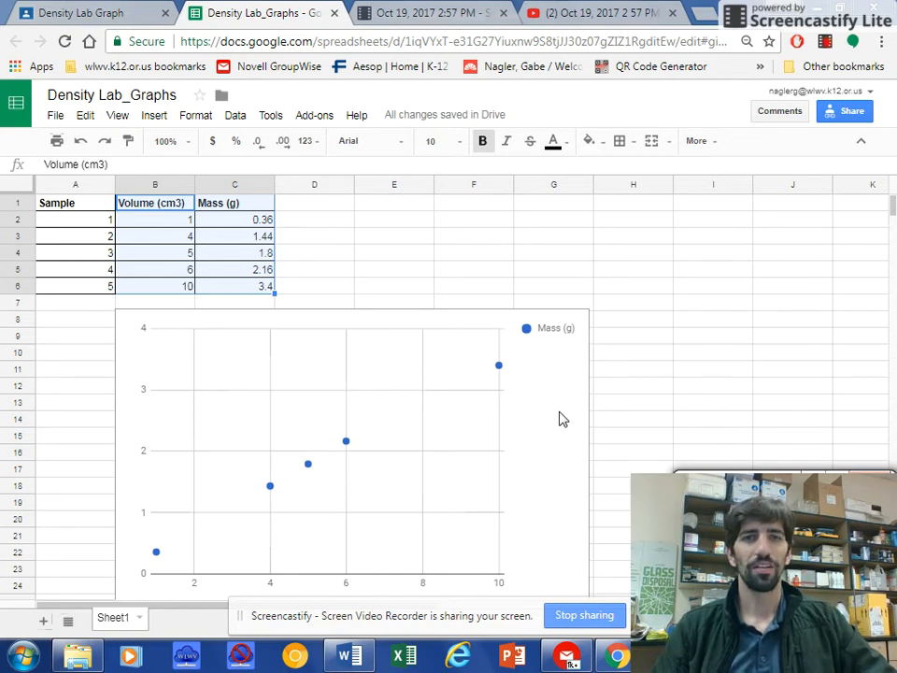
mouse_move(559, 414)
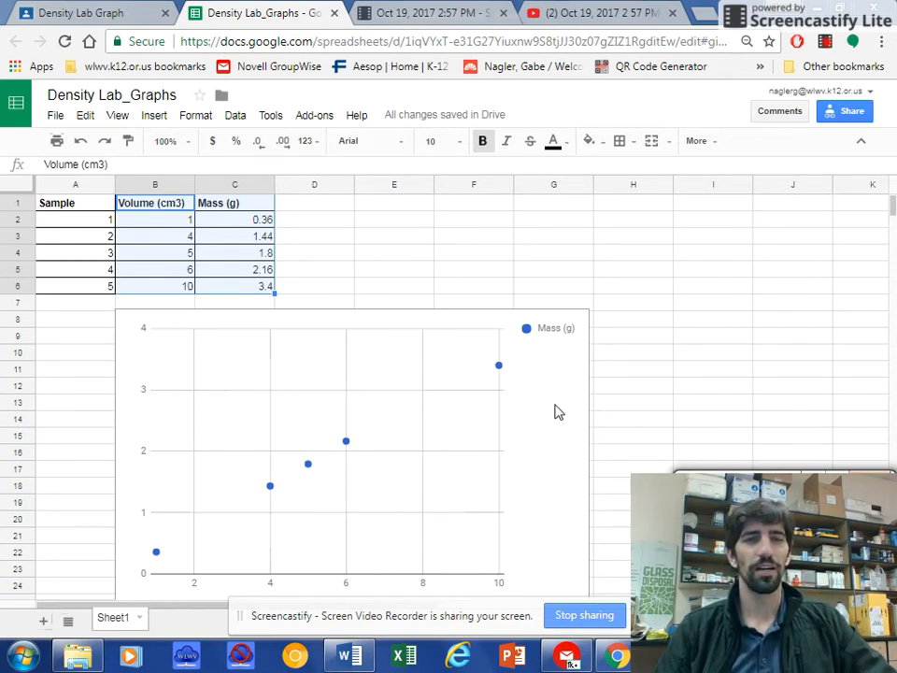
mouse_move(322, 460)
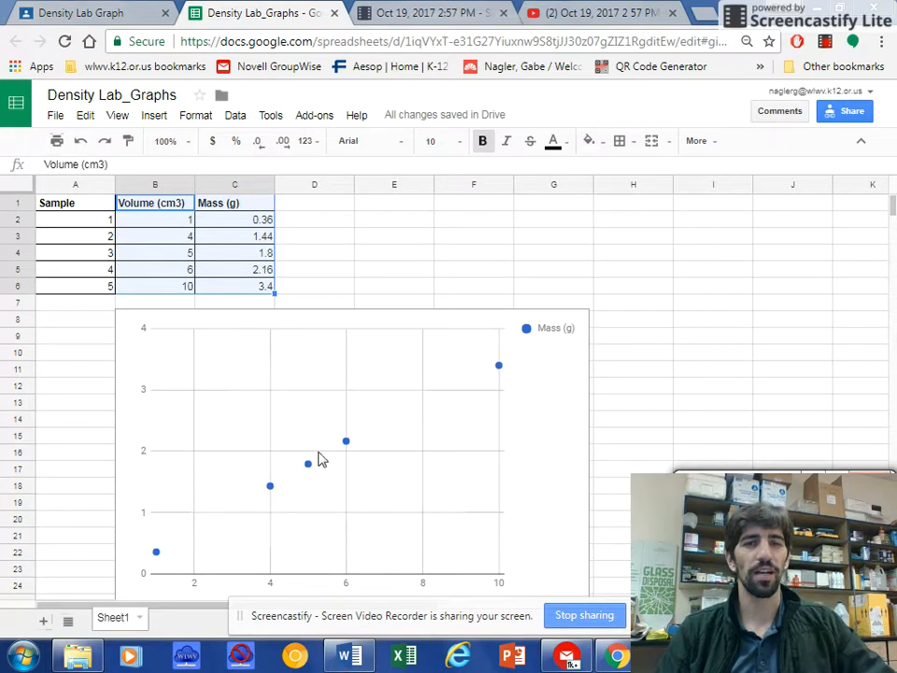
mouse_move(419, 430)
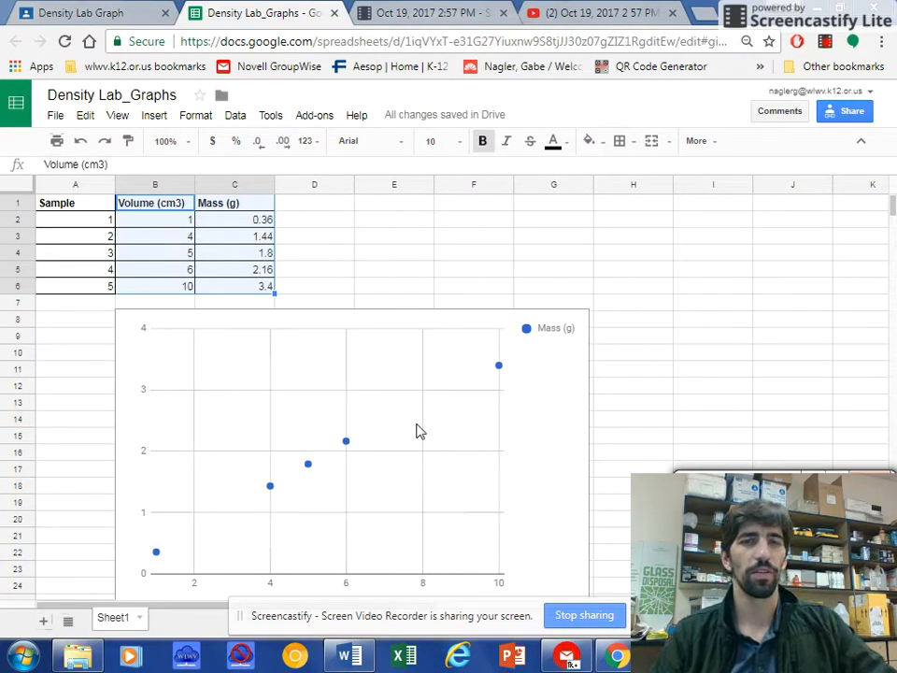
mouse_move(321, 327)
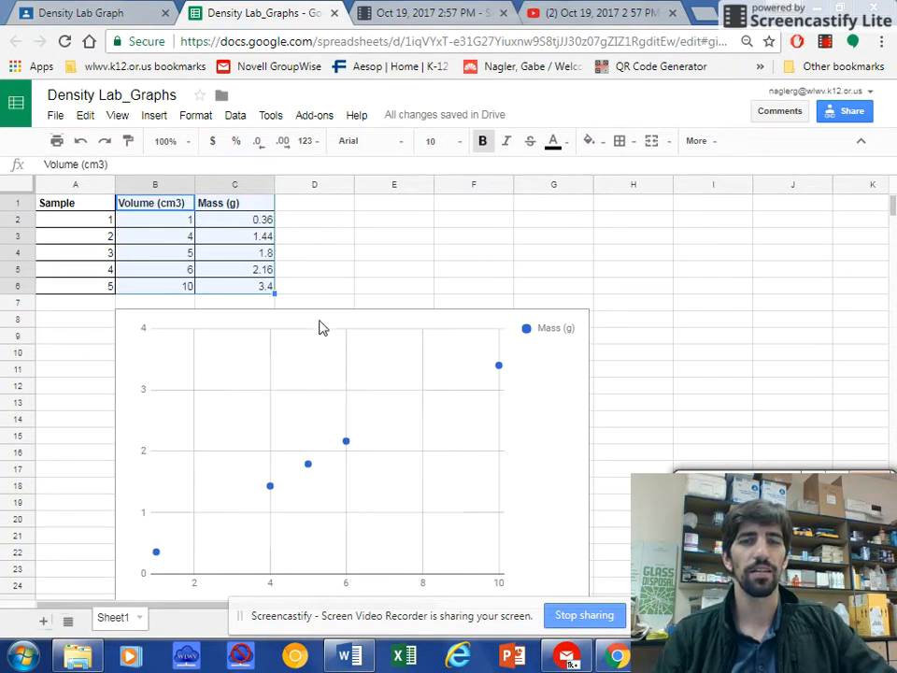
mouse_move(148, 410)
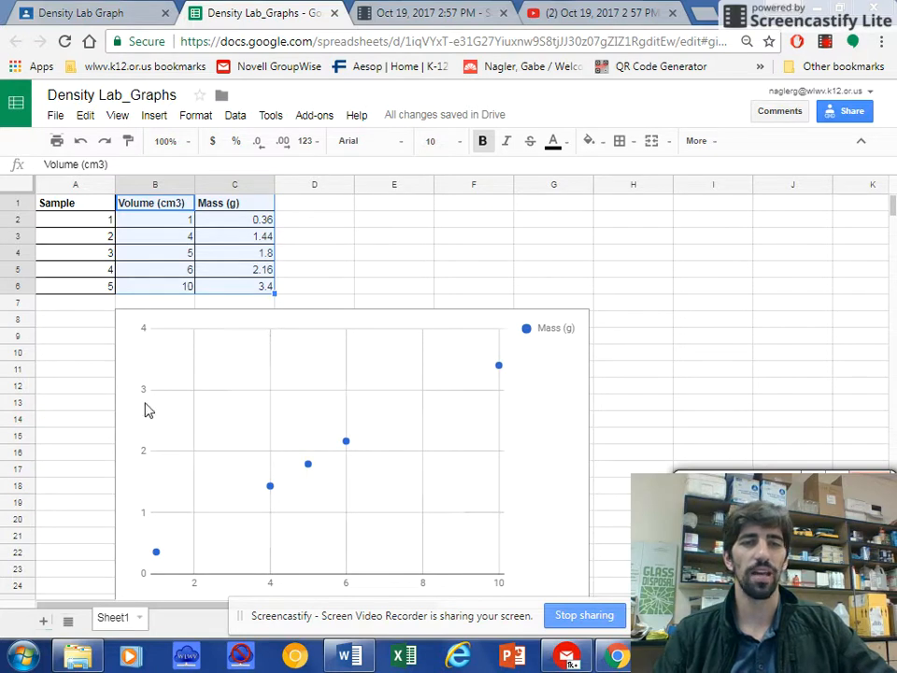
mouse_move(471, 409)
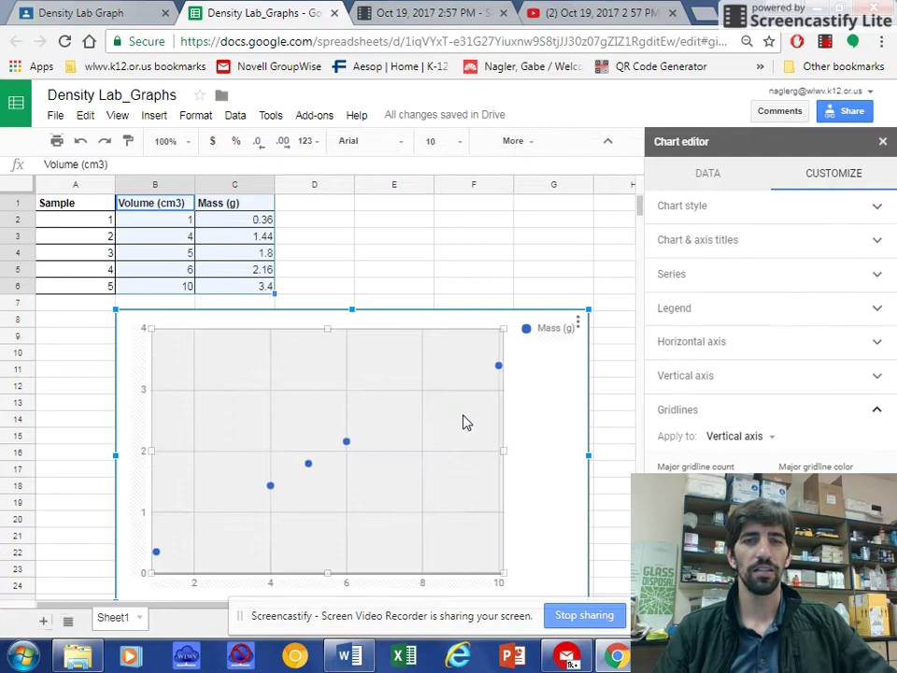
mouse_move(532, 443)
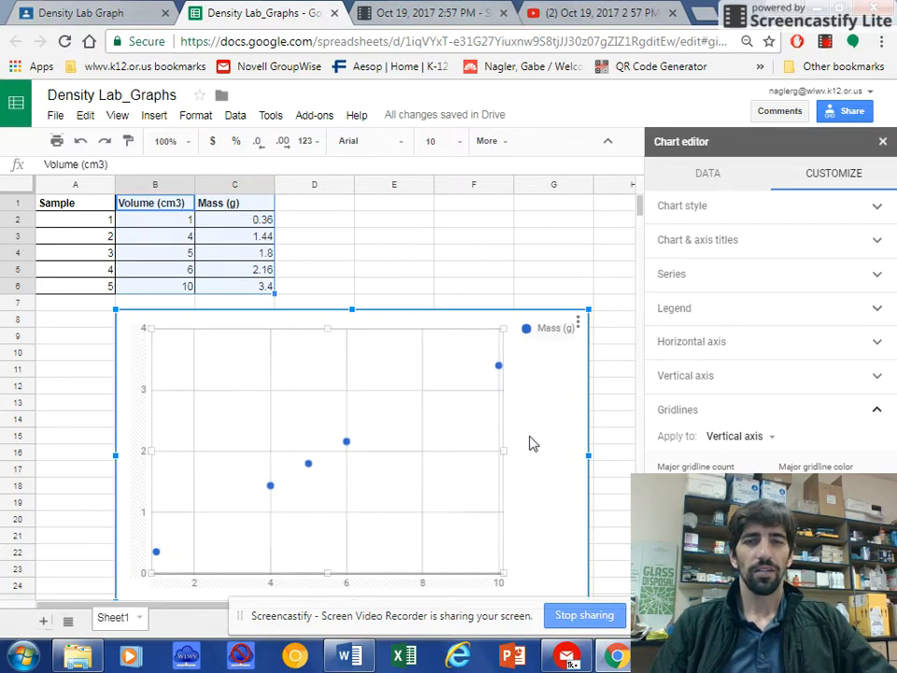
mouse_move(468, 412)
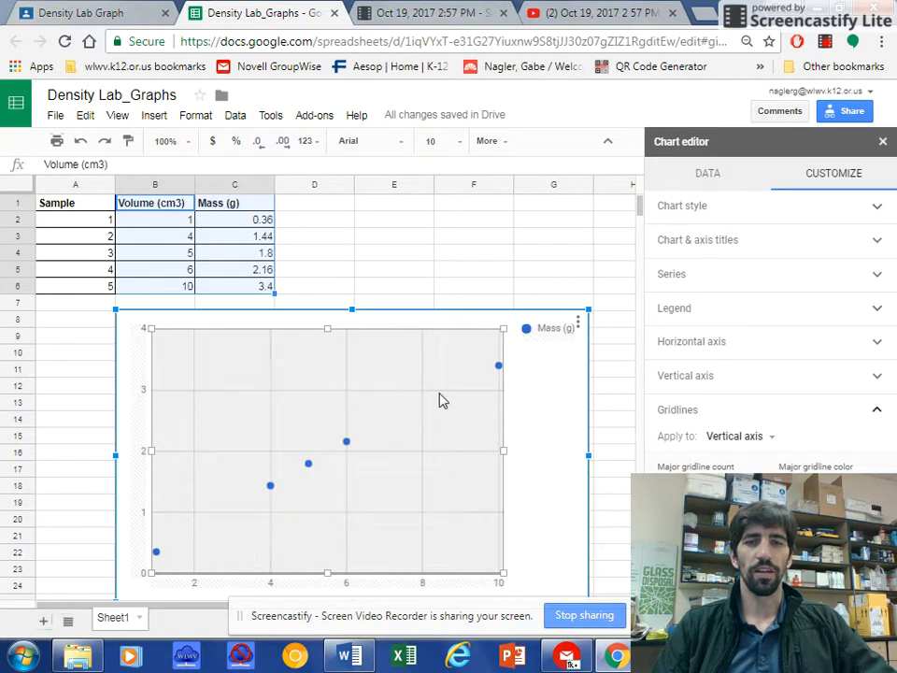
mouse_move(415, 396)
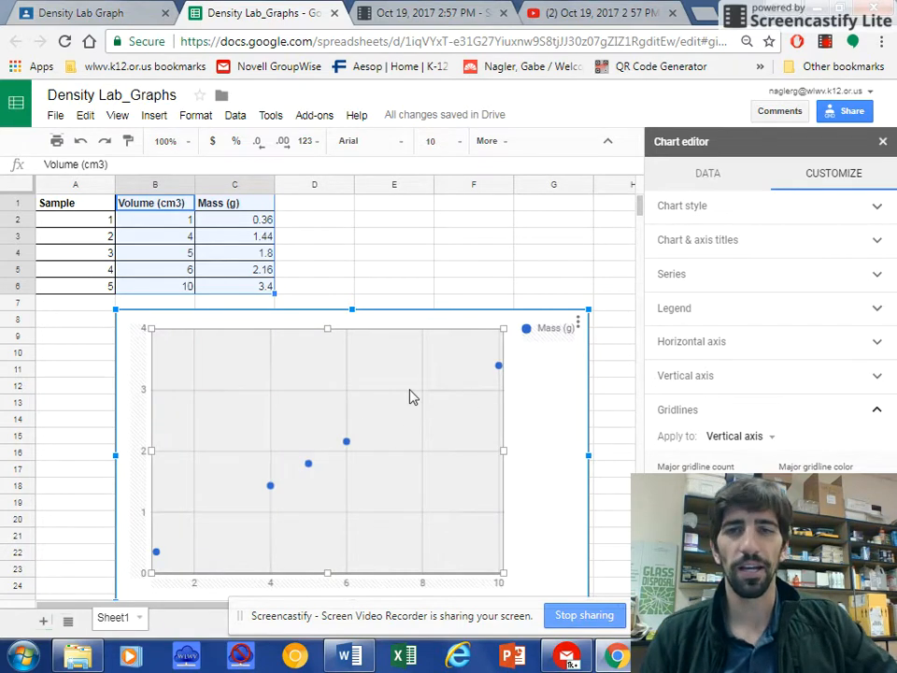
mouse_move(486, 374)
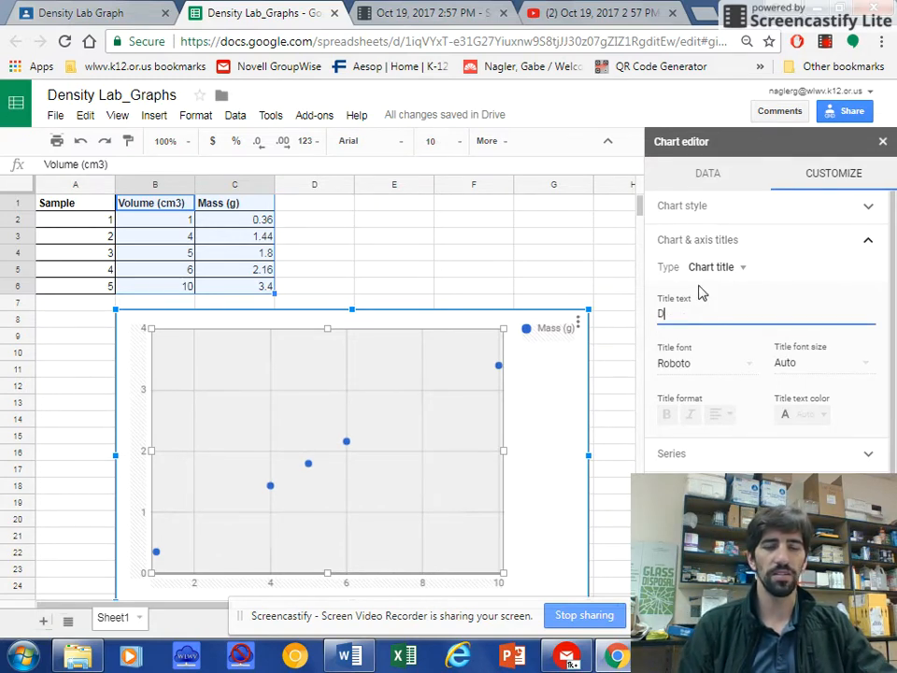
Enter the chart title 'Density of Substance X', correcting a typo along the way.
type("Density of")
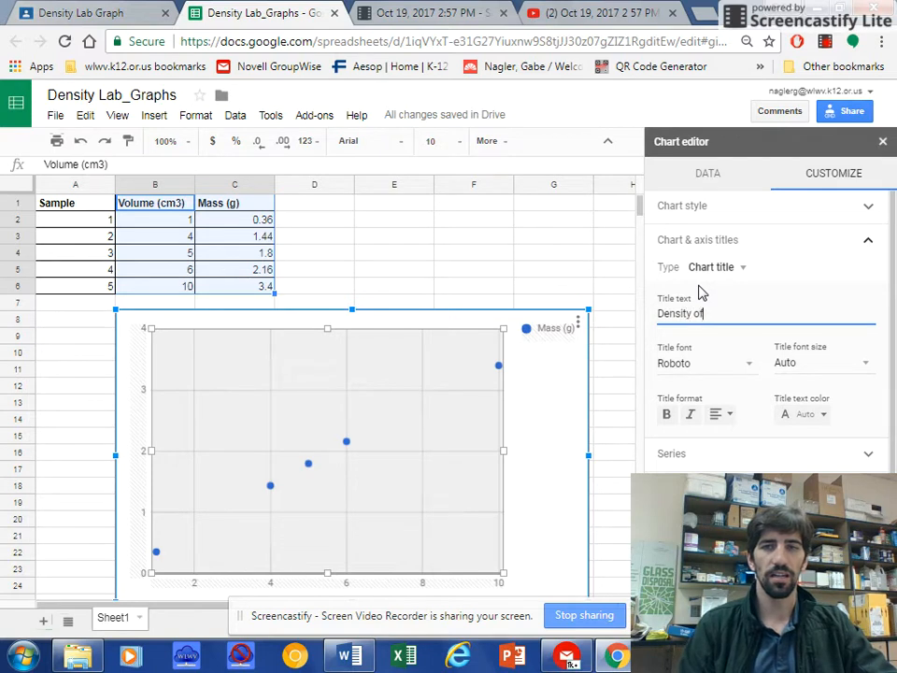
type("Substasnc")
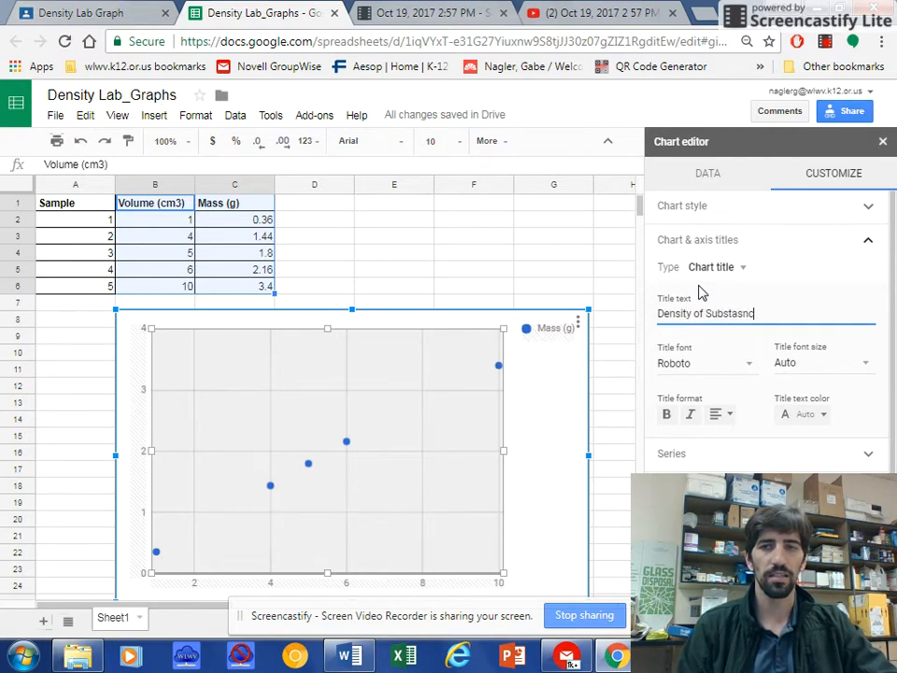
key("Backspace")
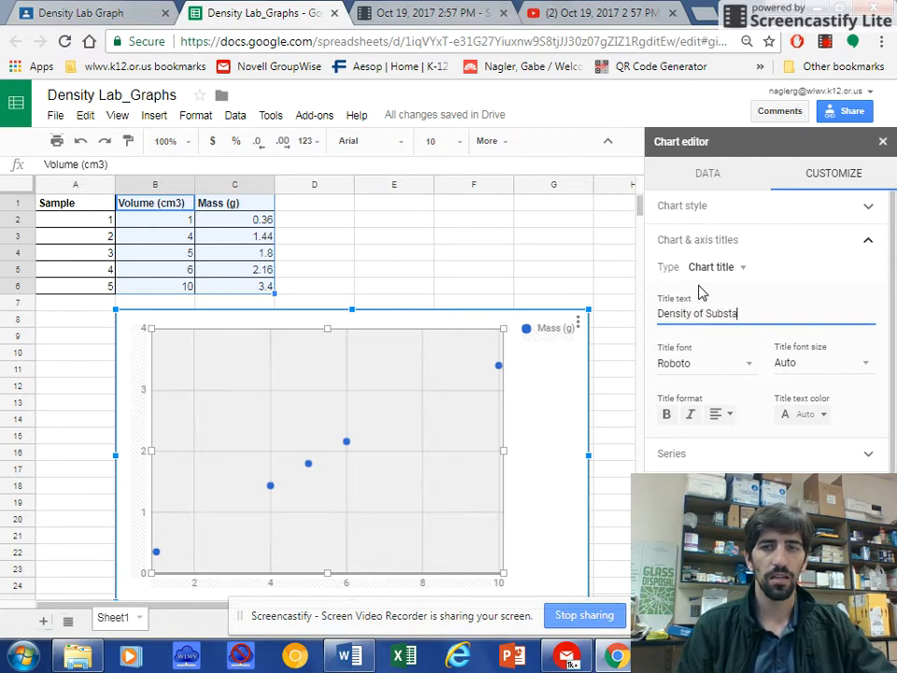
type("nce X")
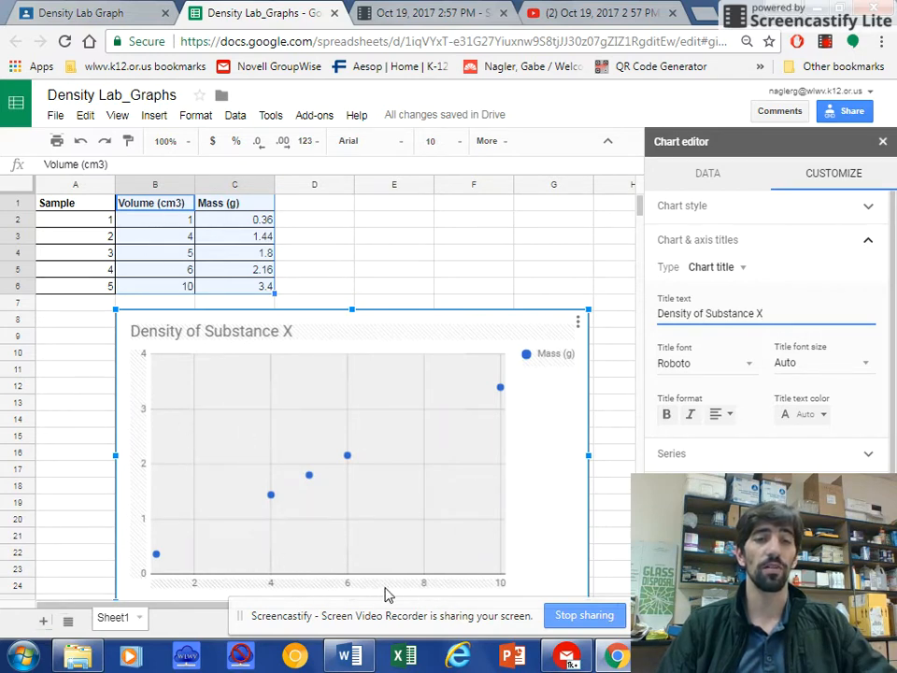
mouse_move(234, 464)
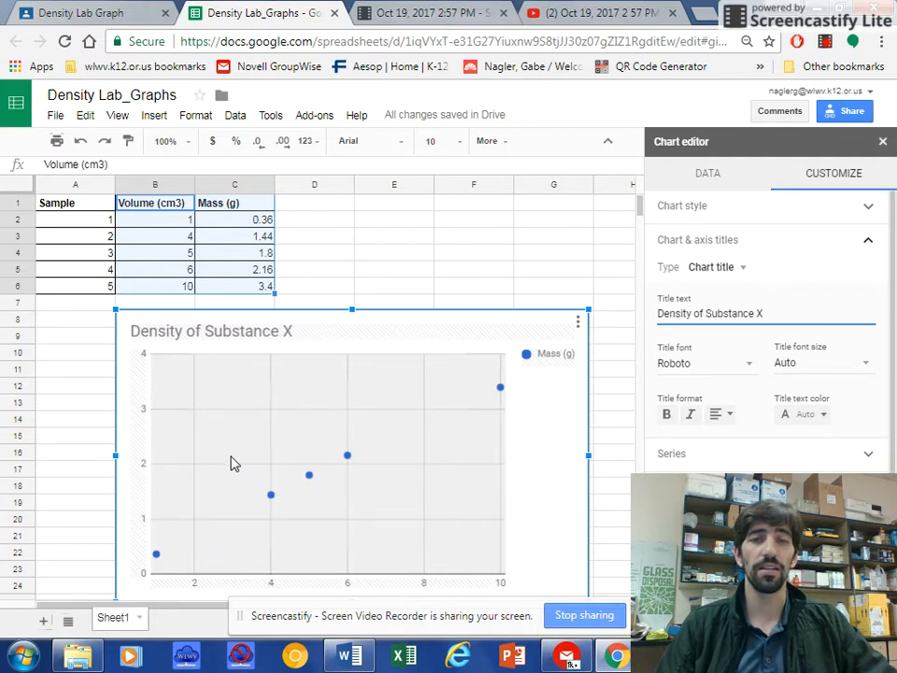
mouse_move(738, 271)
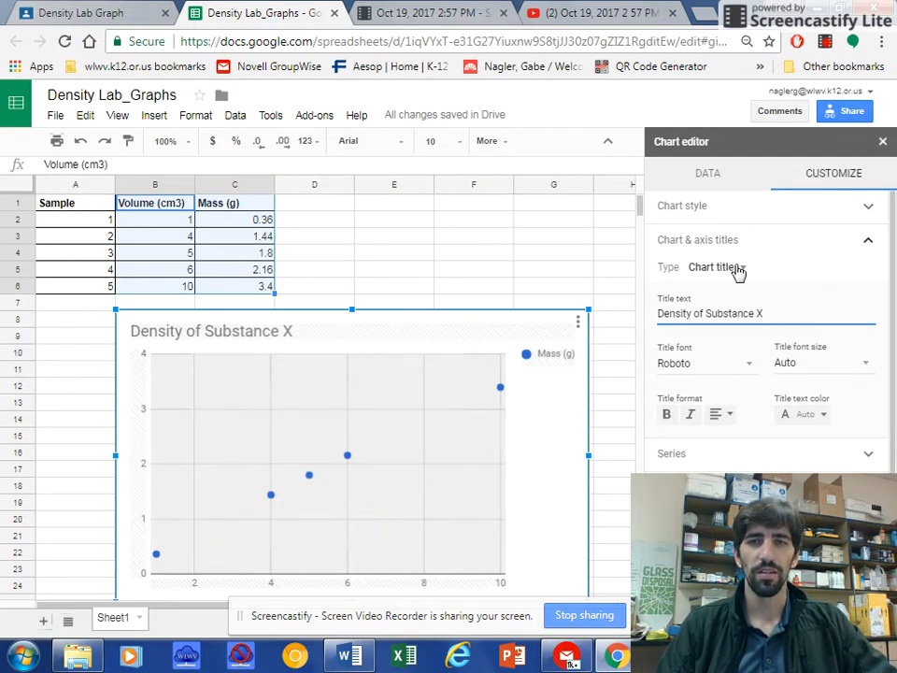
Give the horizontal axis the title 'Volume (cm3)'.
left_click(718, 268)
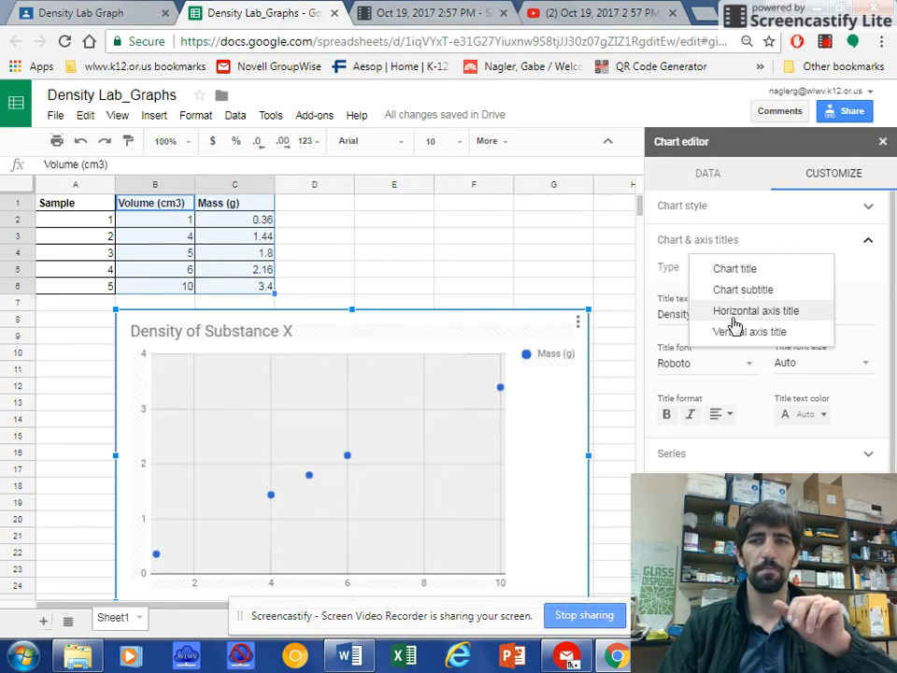
left_click(755, 311)
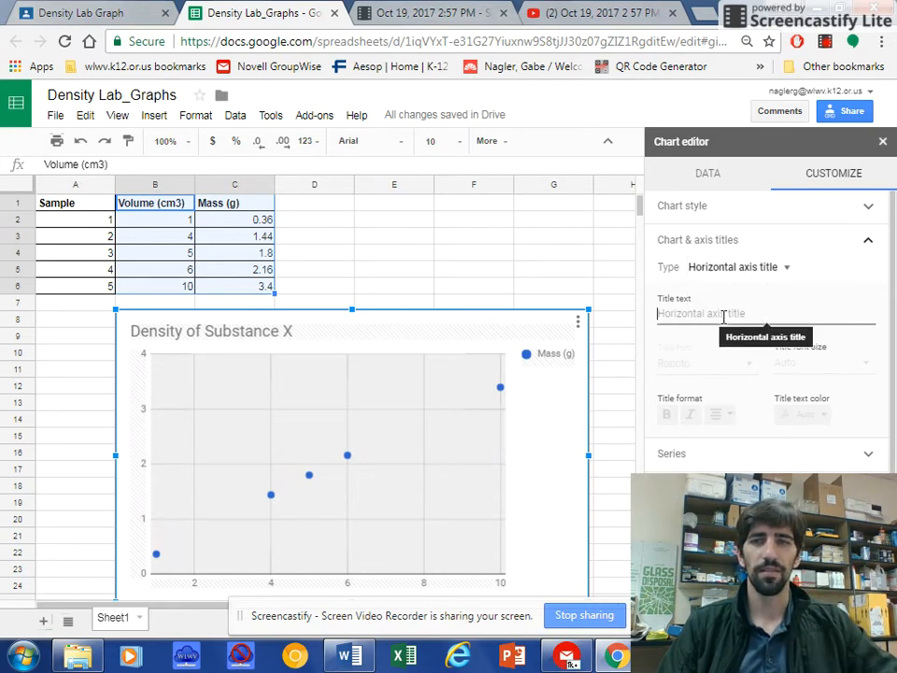
type("Volume (")
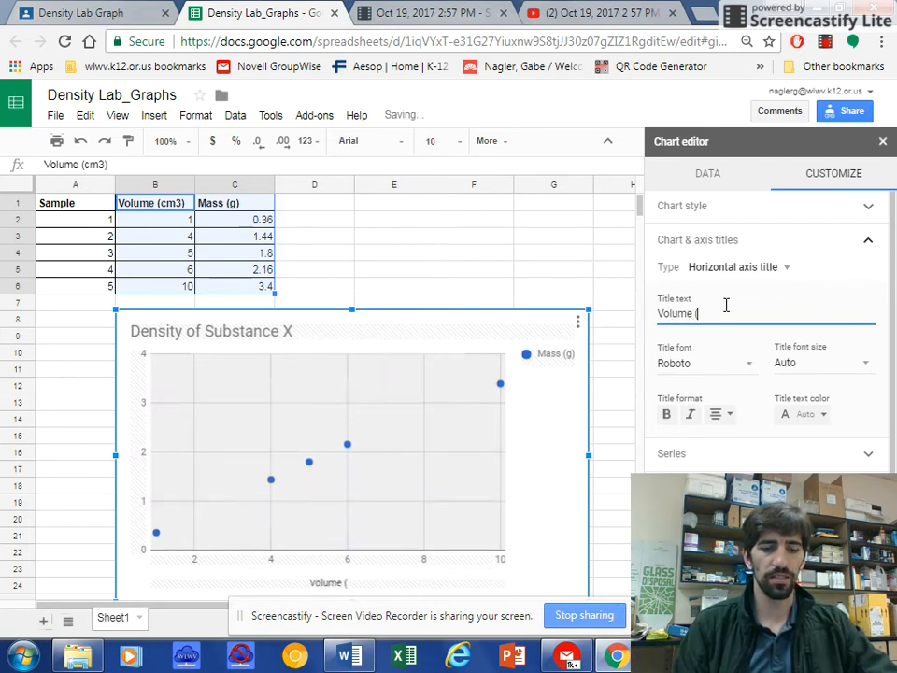
type("cm3)")
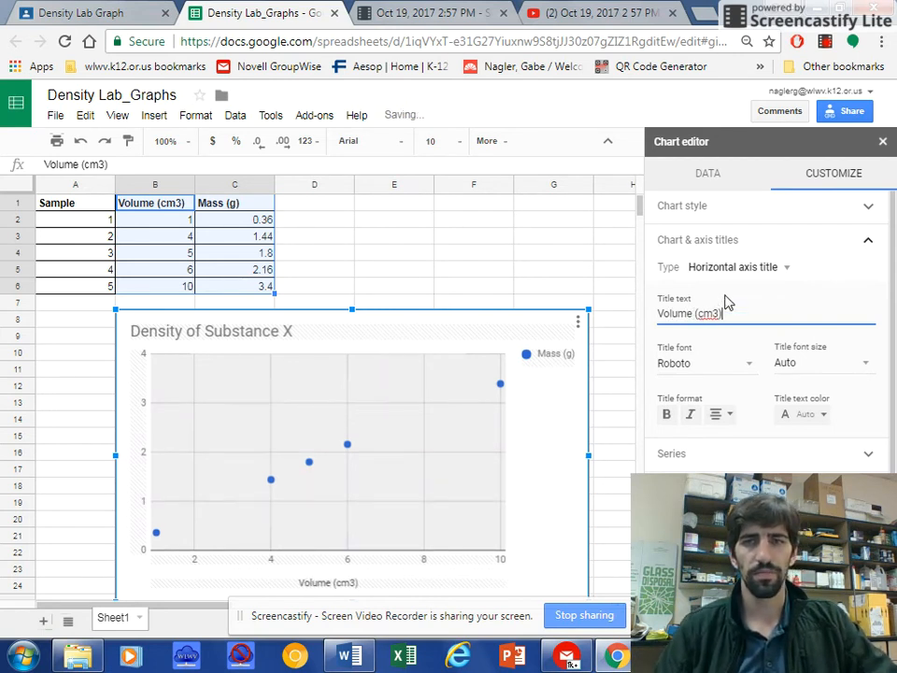
Give the vertical axis the title 'Mass (g)'.
left_click(738, 265)
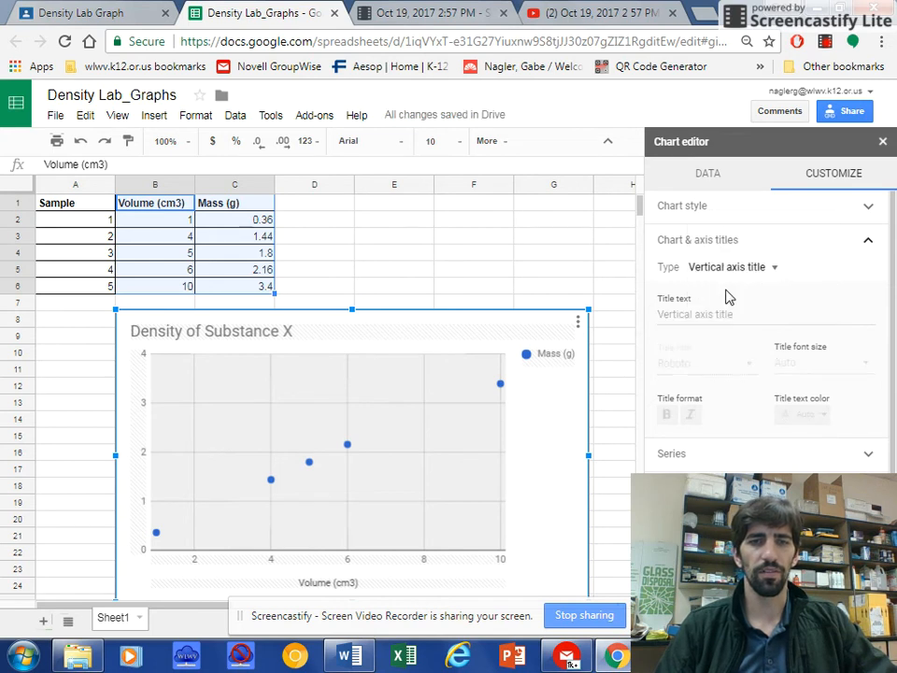
left_click(765, 314)
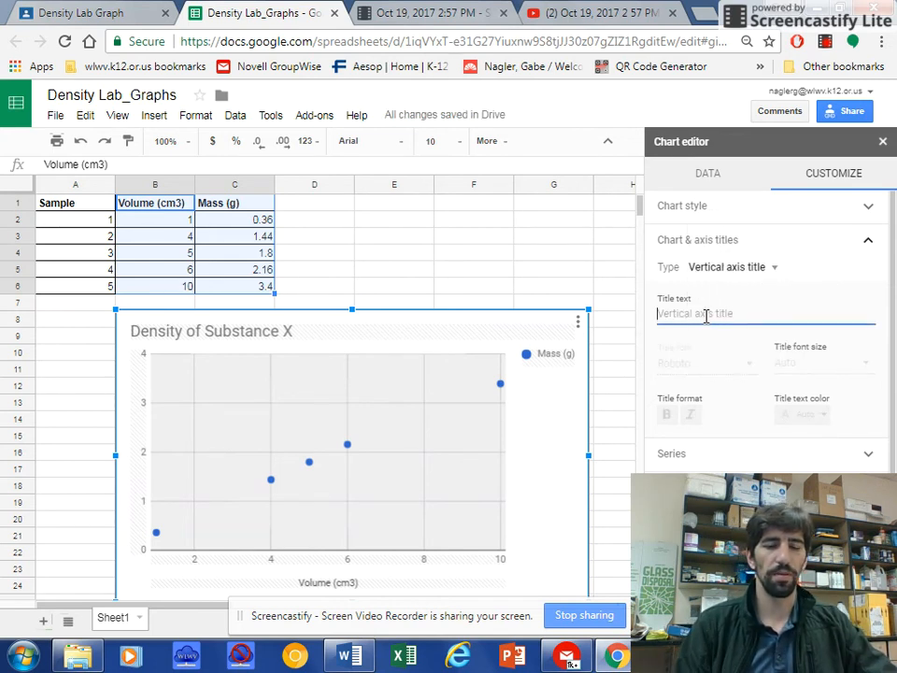
type("Mass (g)")
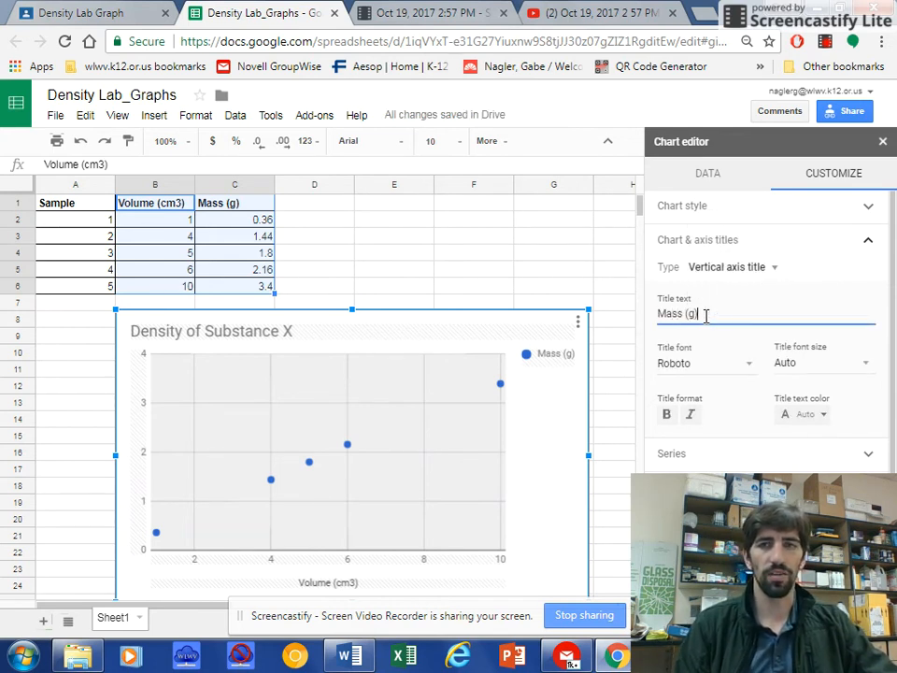